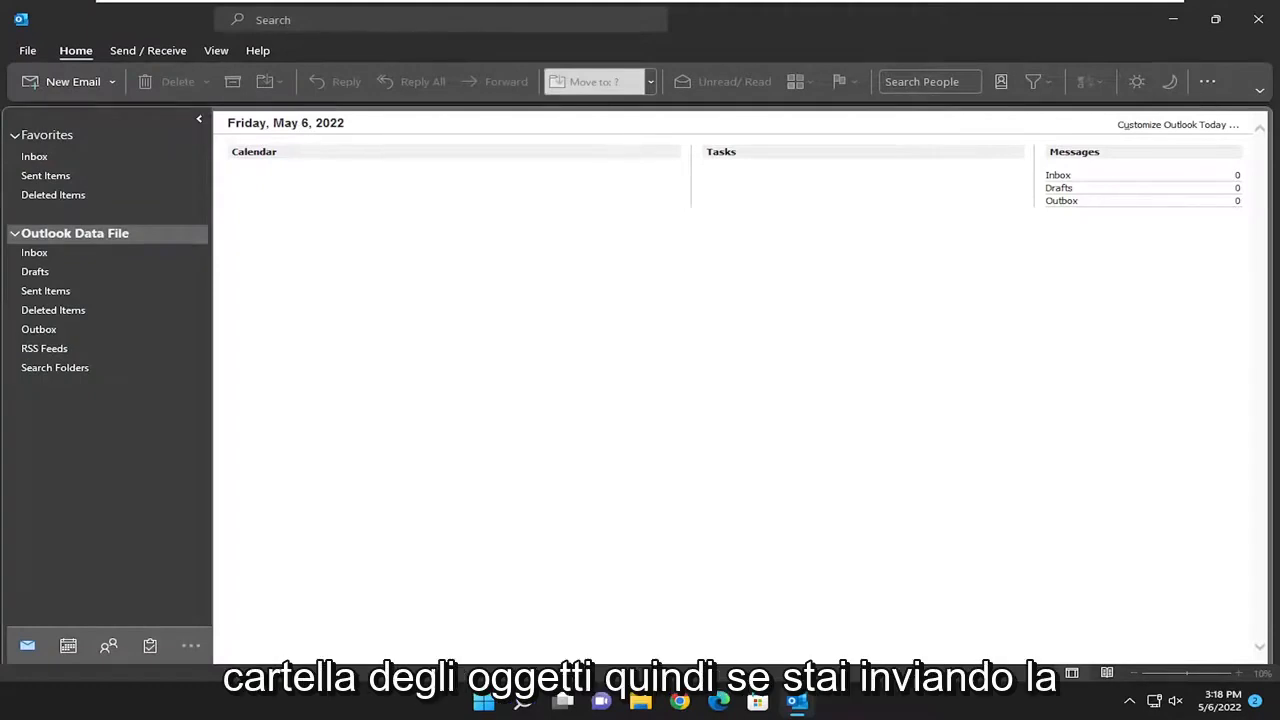
View the empty Sent Items folder, then bring up the Account Information backstage
left_click(44, 176)
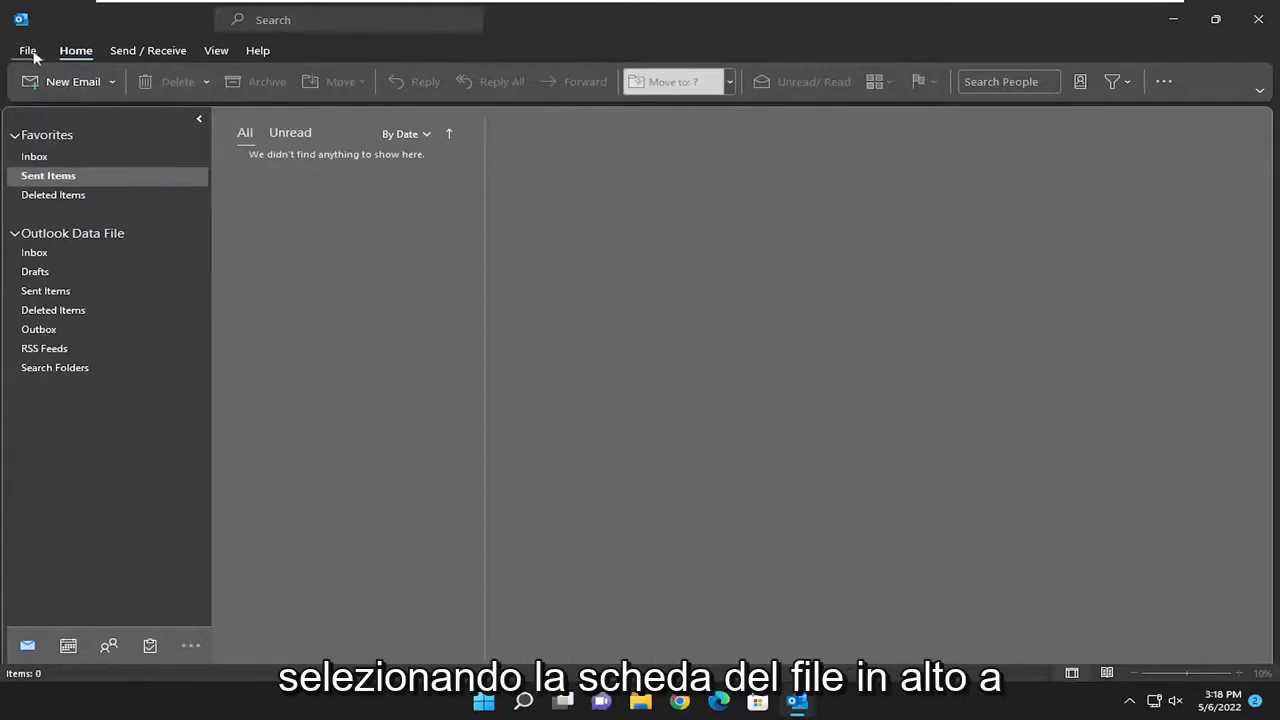
left_click(32, 48)
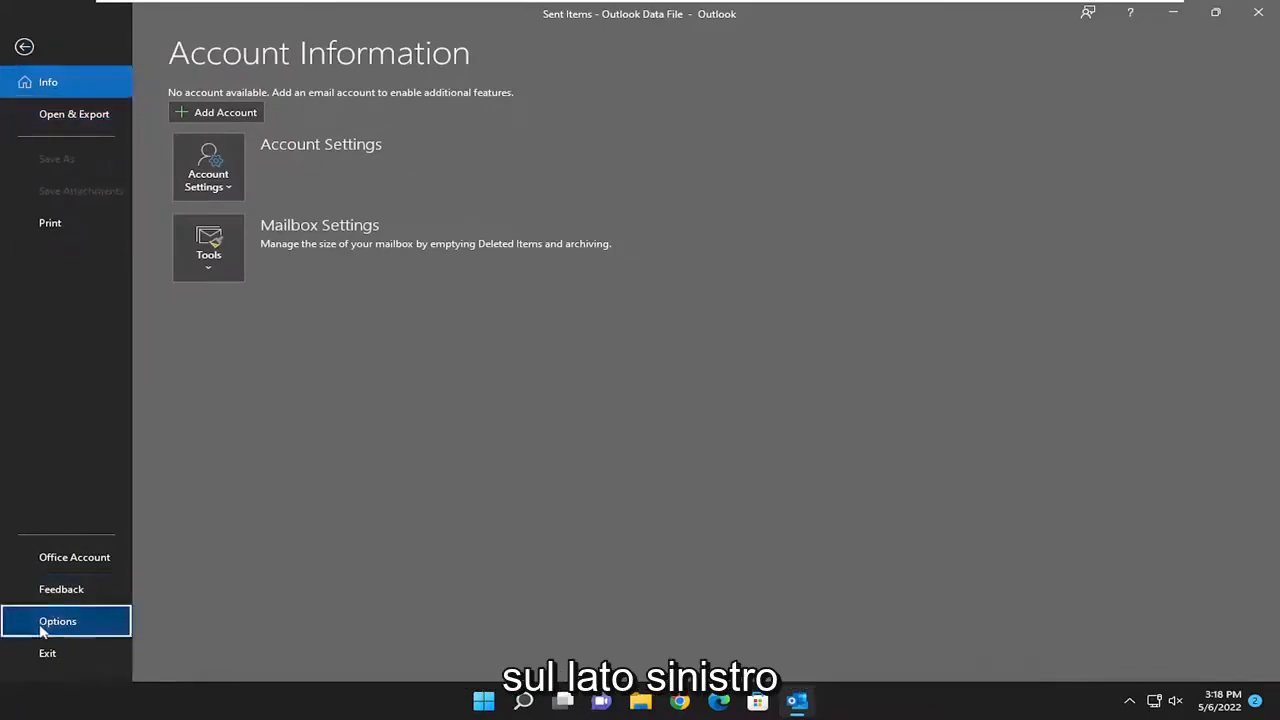
Show the Mail options' Save messages area with 'Save copies of messages in the Sent Items folder' checked
left_click(56, 620)
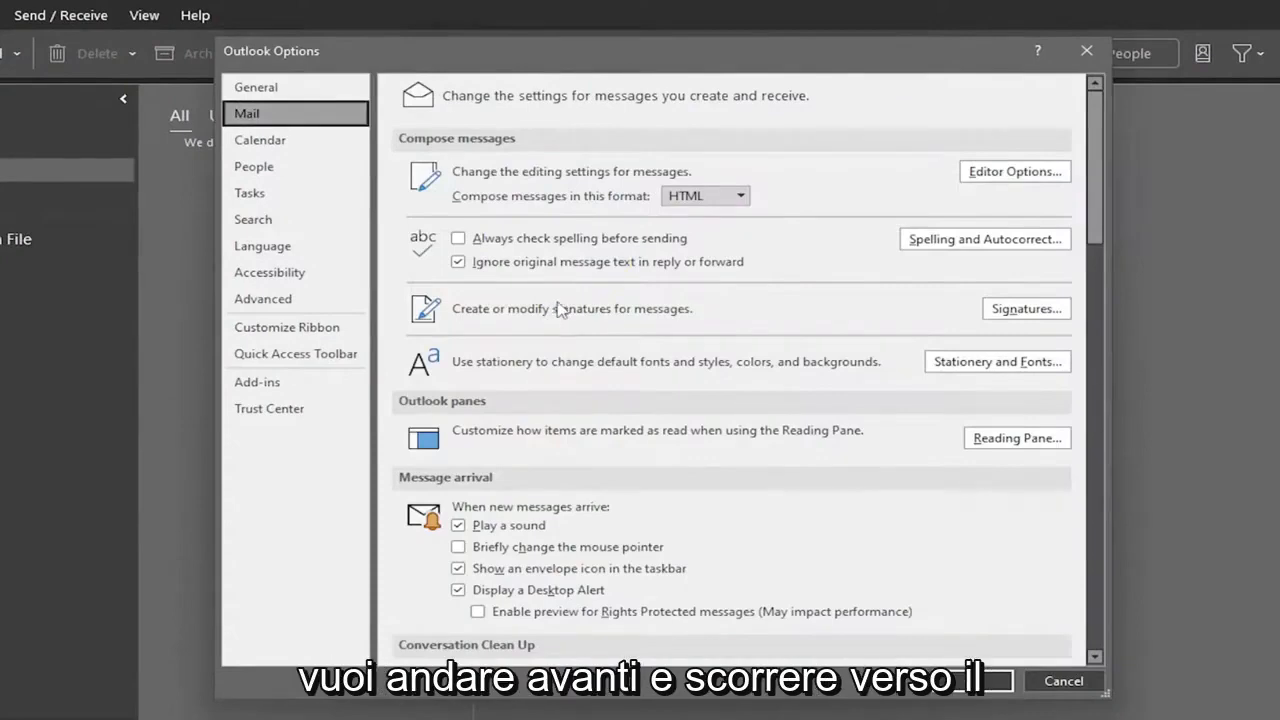
scroll("down", 3)
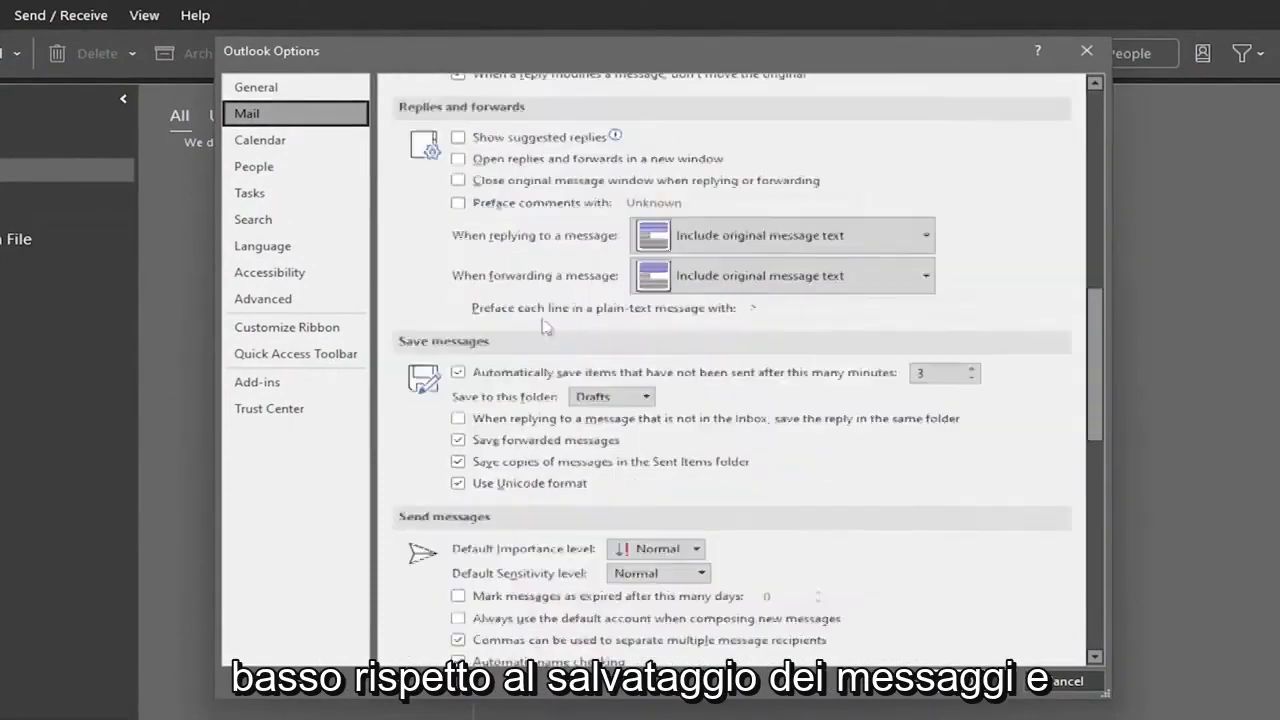